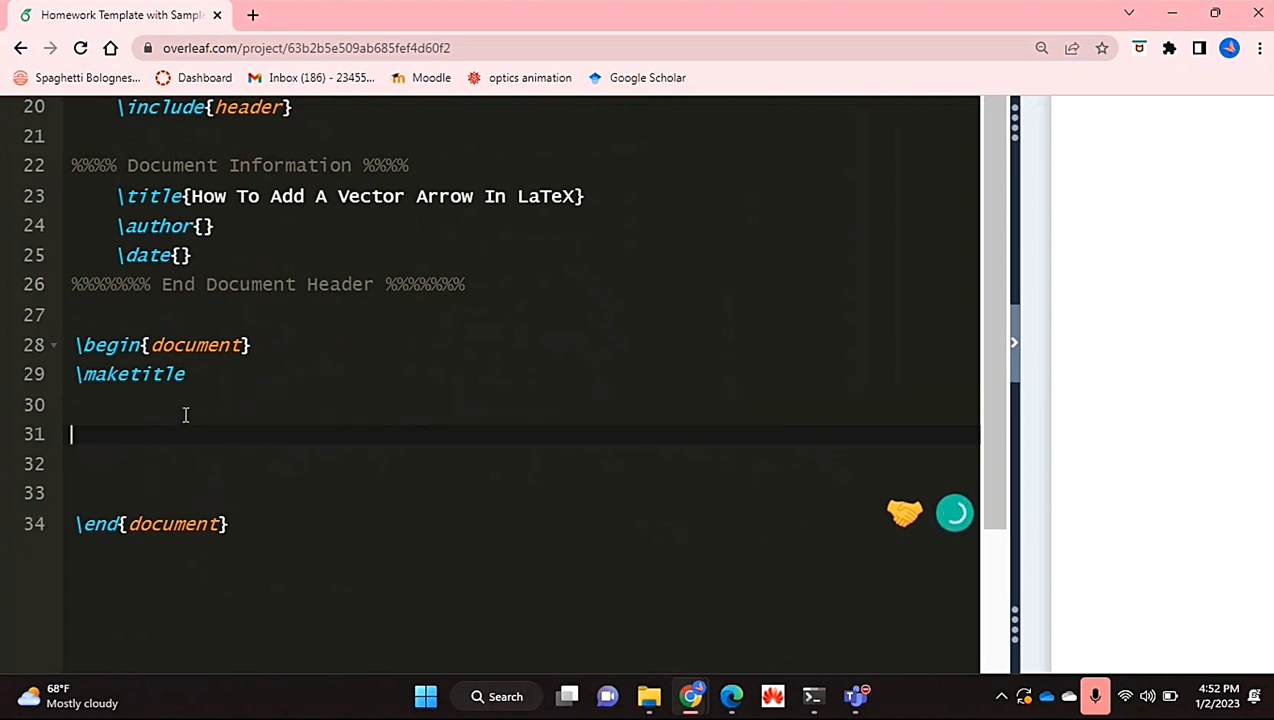
# Insert an empty gather* environment below \maketitle via the \begin{ga autocomplete.
pyautogui.write('\\begin{')
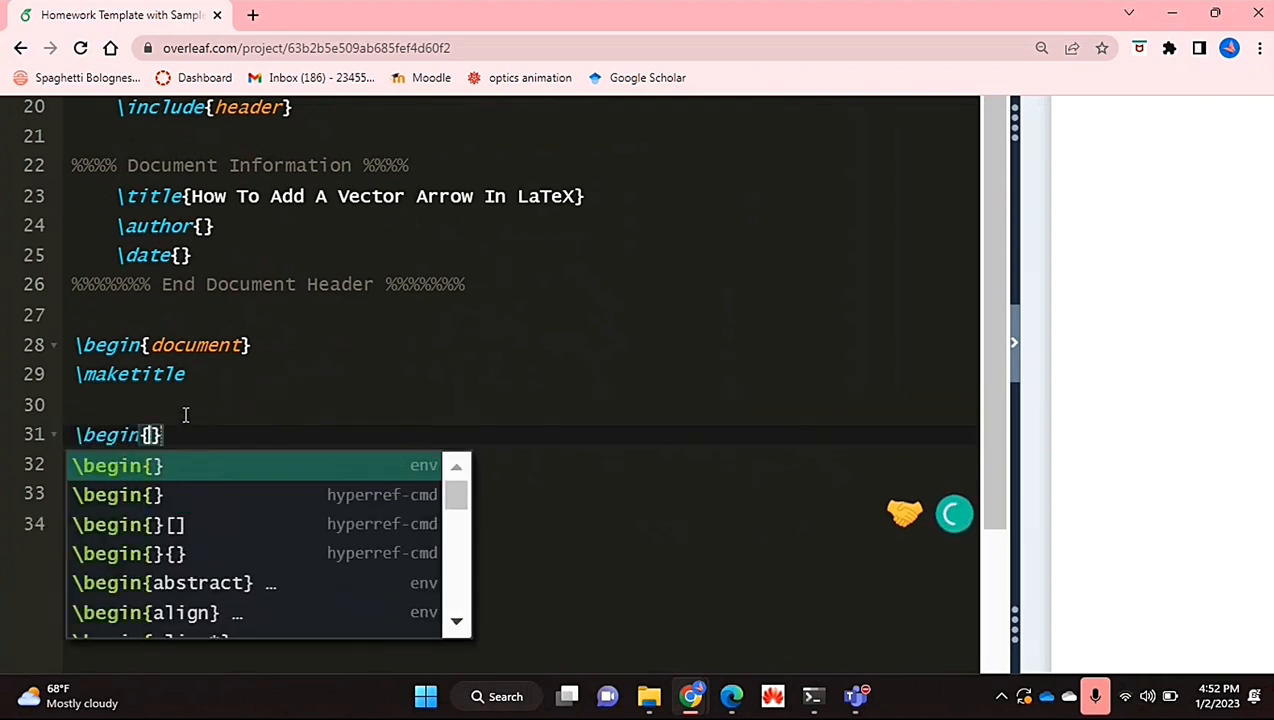
pyautogui.write('gather*')
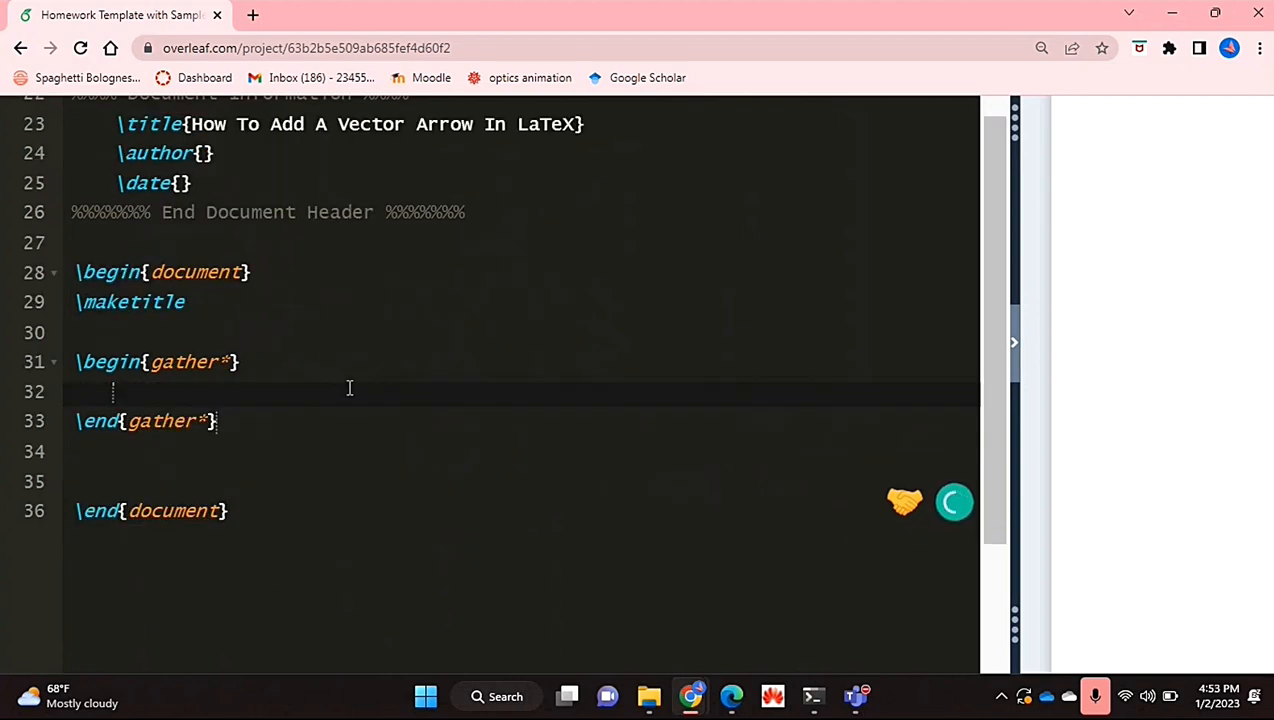
# Write \vec{y} = inside the gather* environment.
pyautogui.click(112, 390)
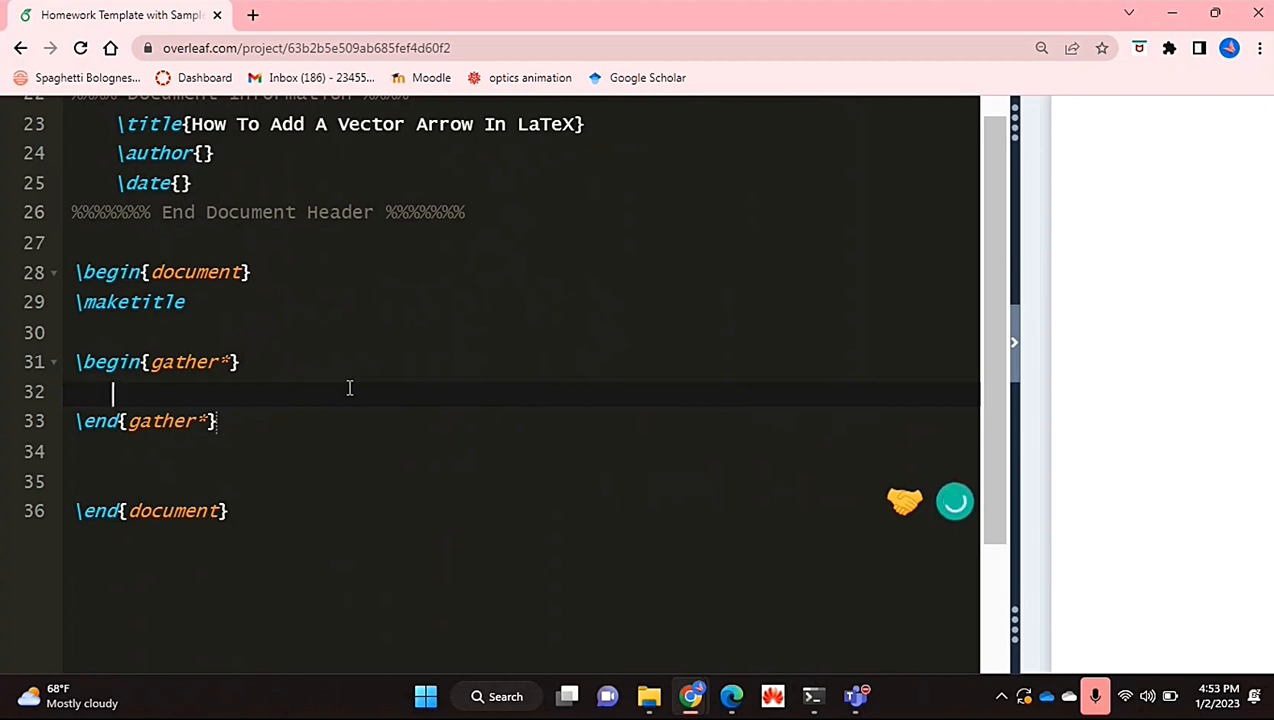
pyautogui.write('\\')
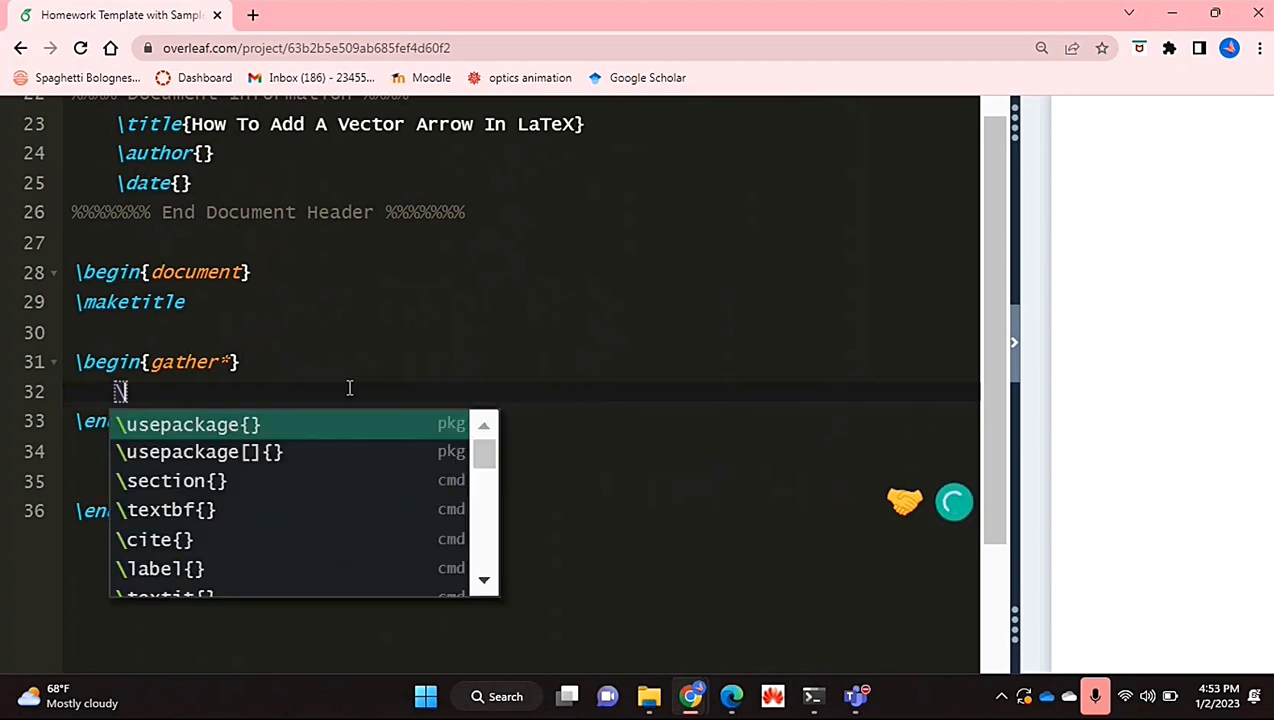
pyautogui.write('vec')
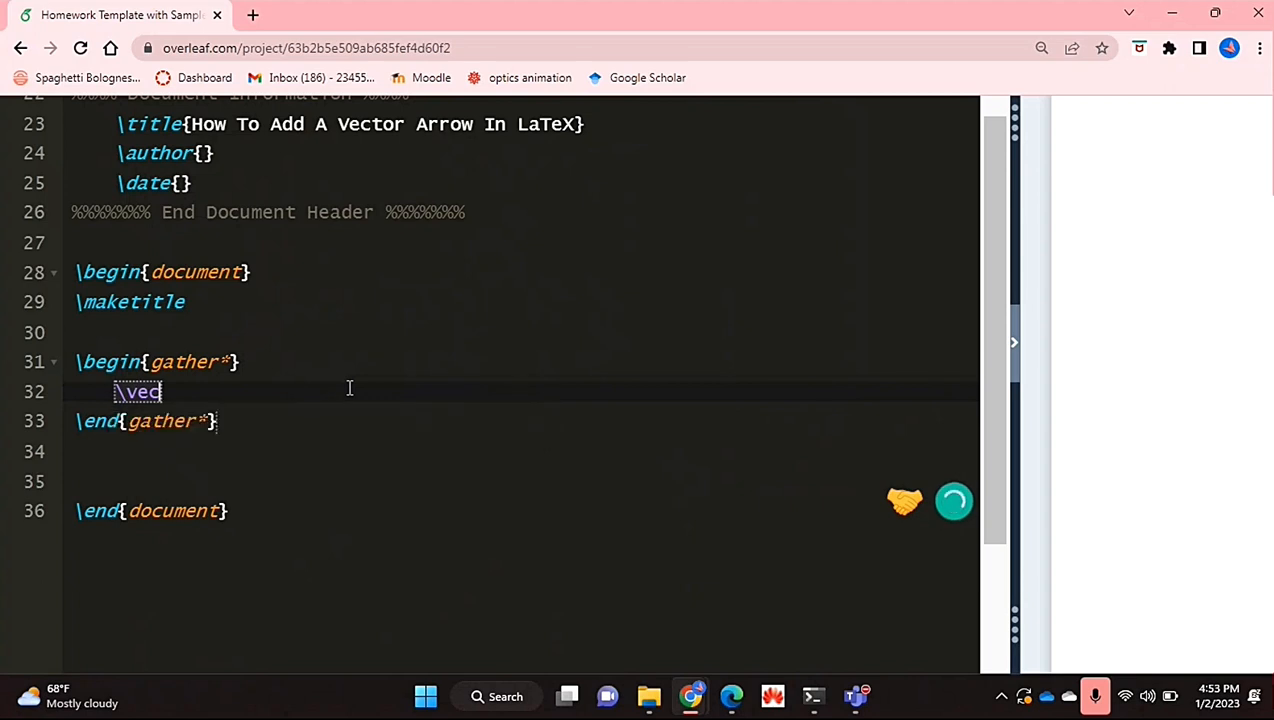
pyautogui.write('{}')
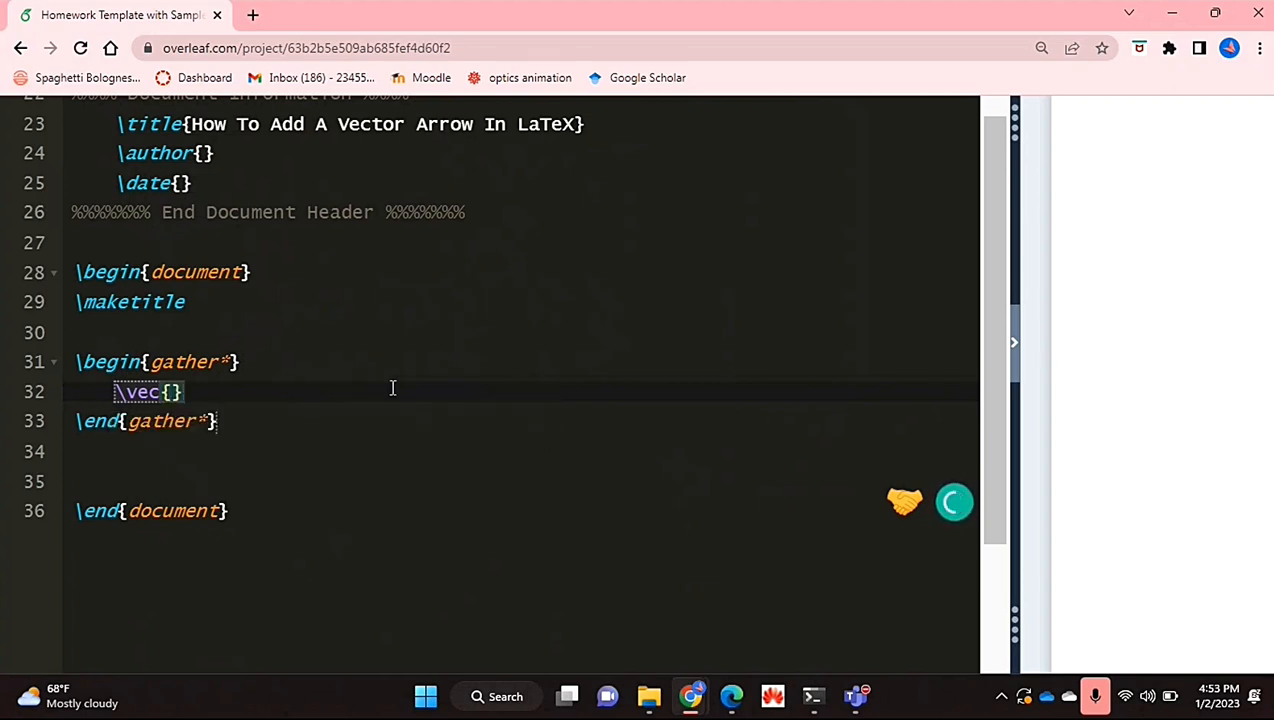
pyautogui.write('y')
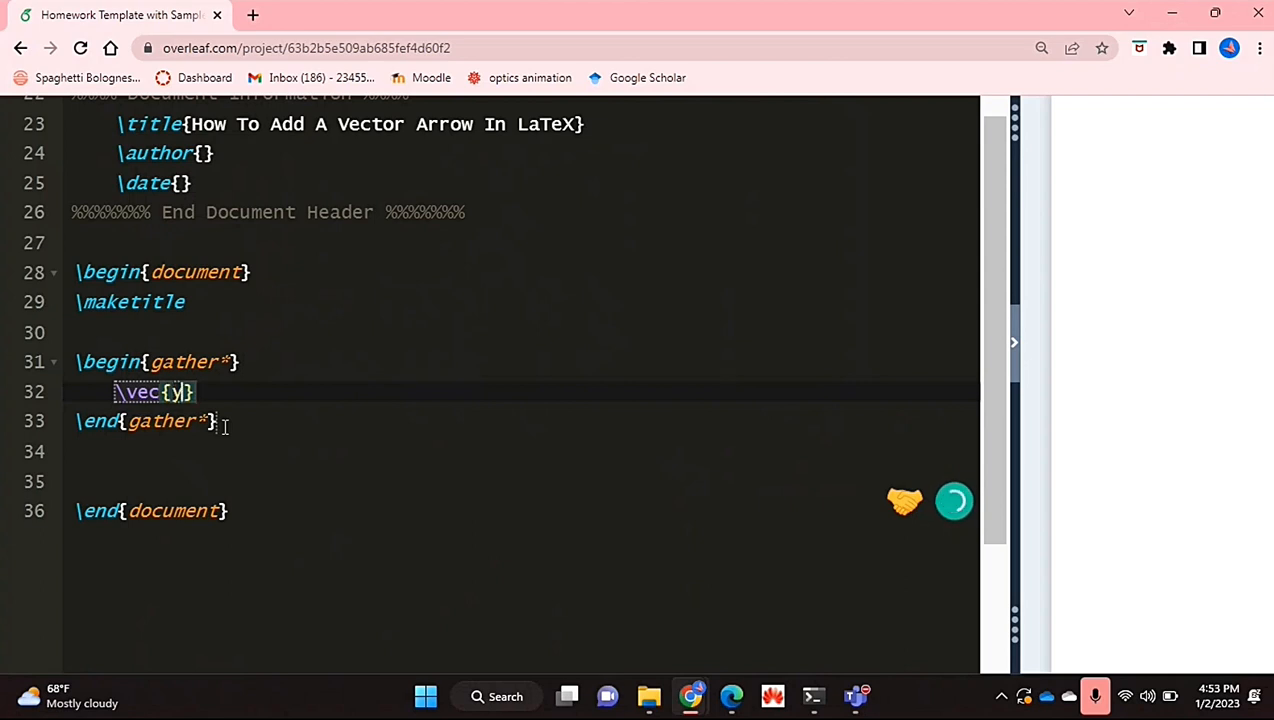
pyautogui.write('=')
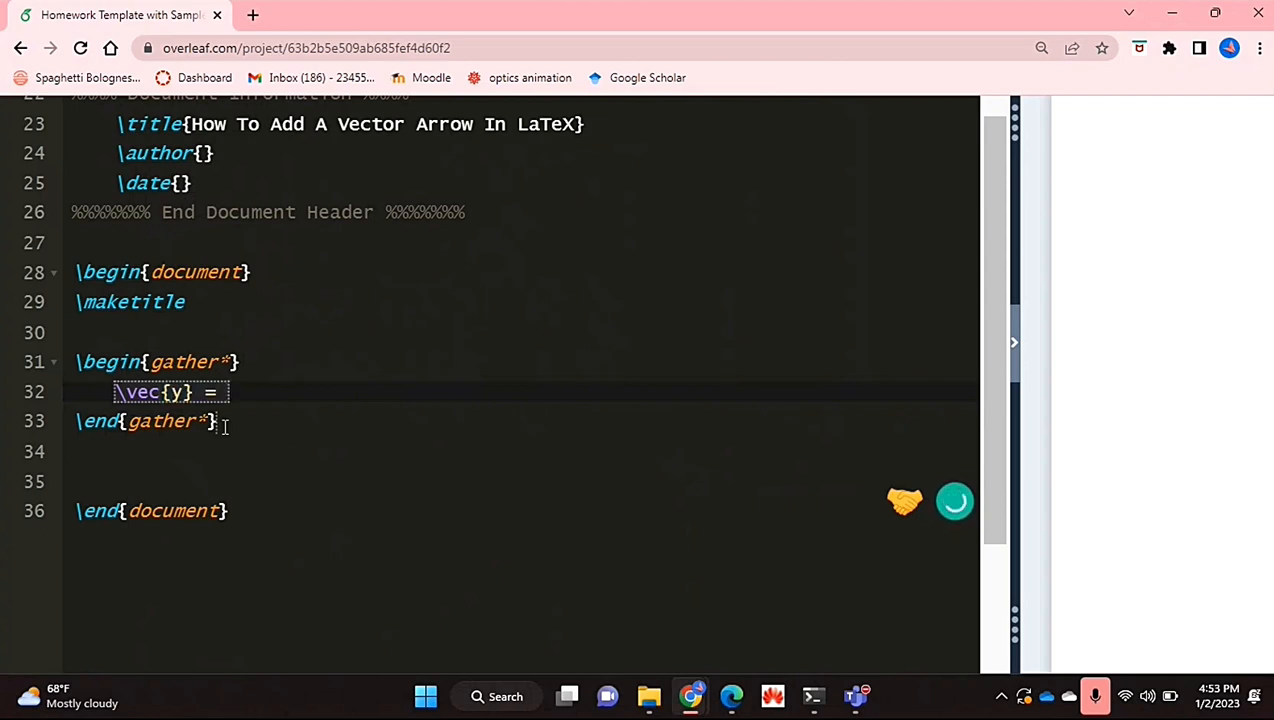
# Recompile the document to render the vector arrow over y.
pyautogui.click(628, 140)
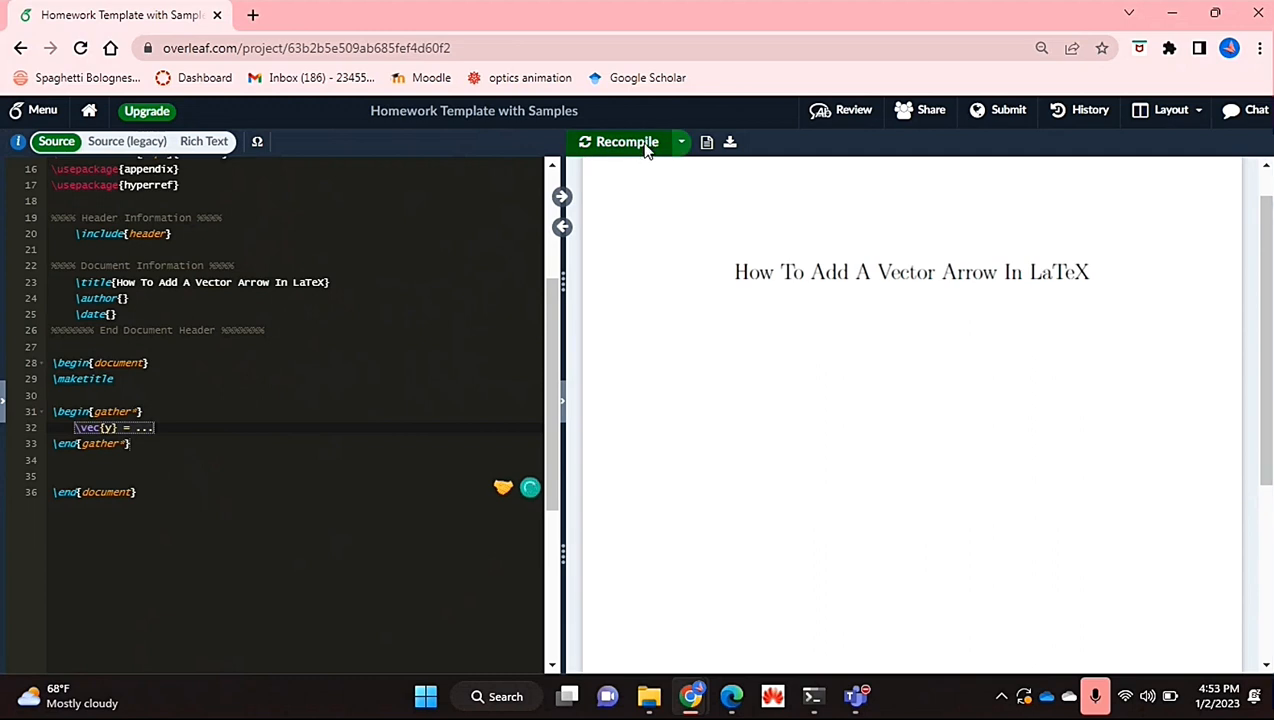
pyautogui.click(628, 140)
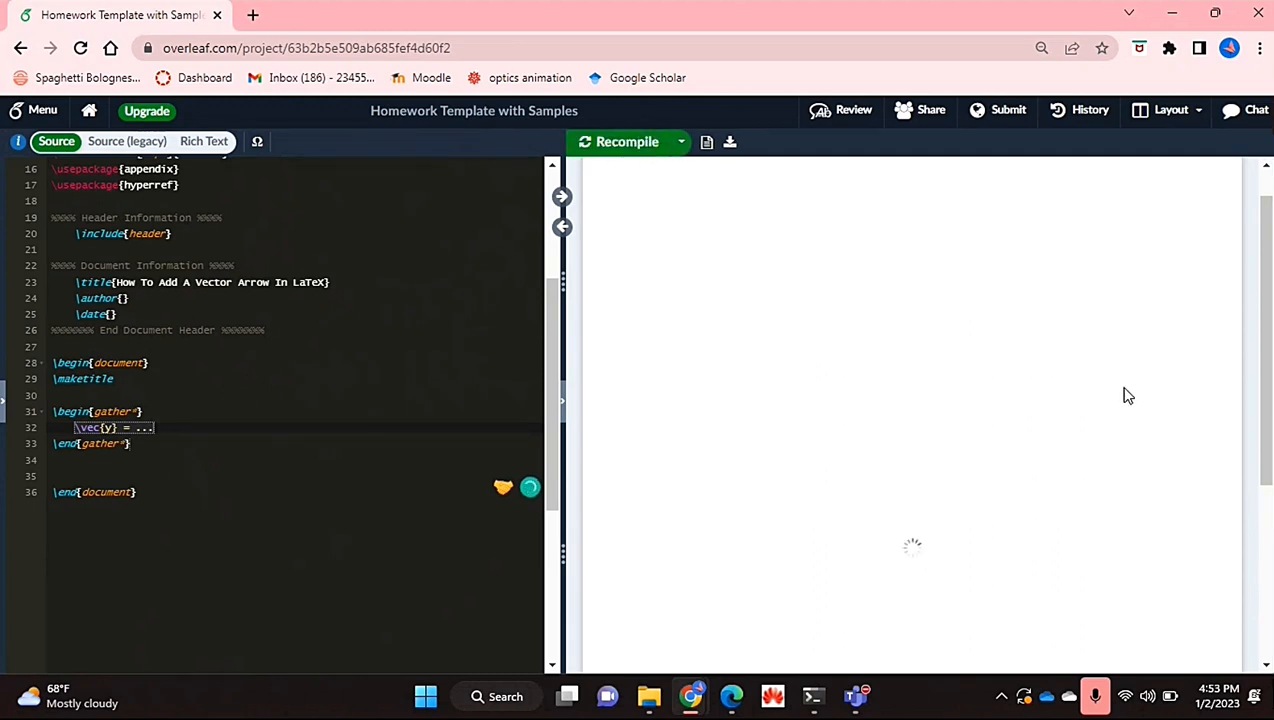